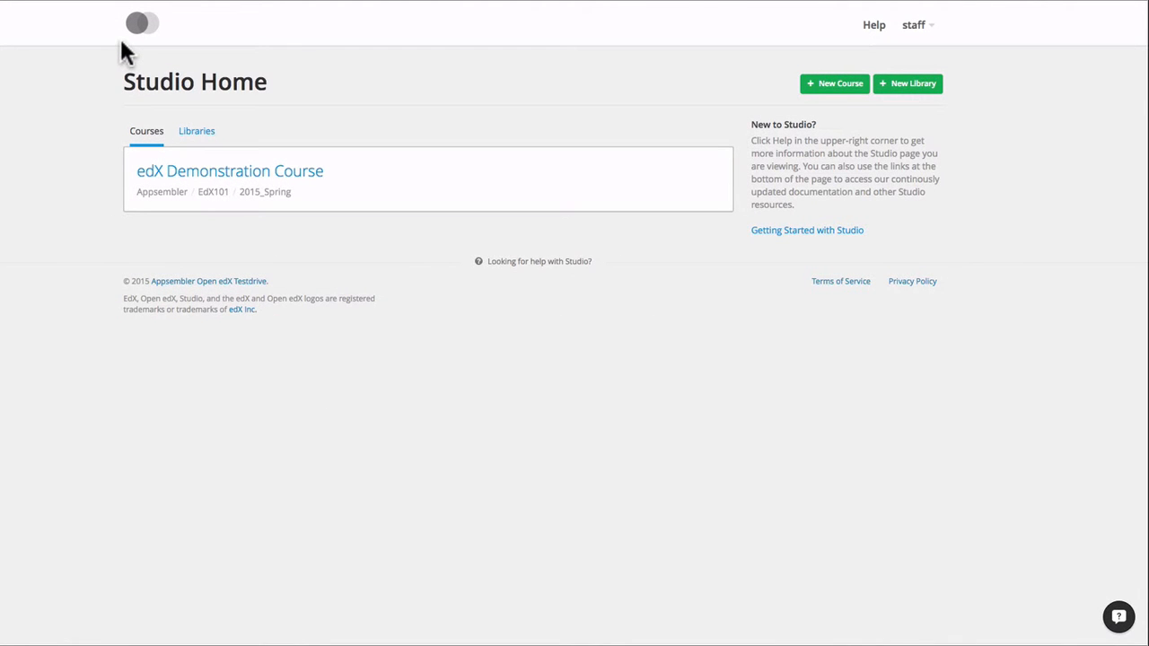
mouse_move(110, 61)
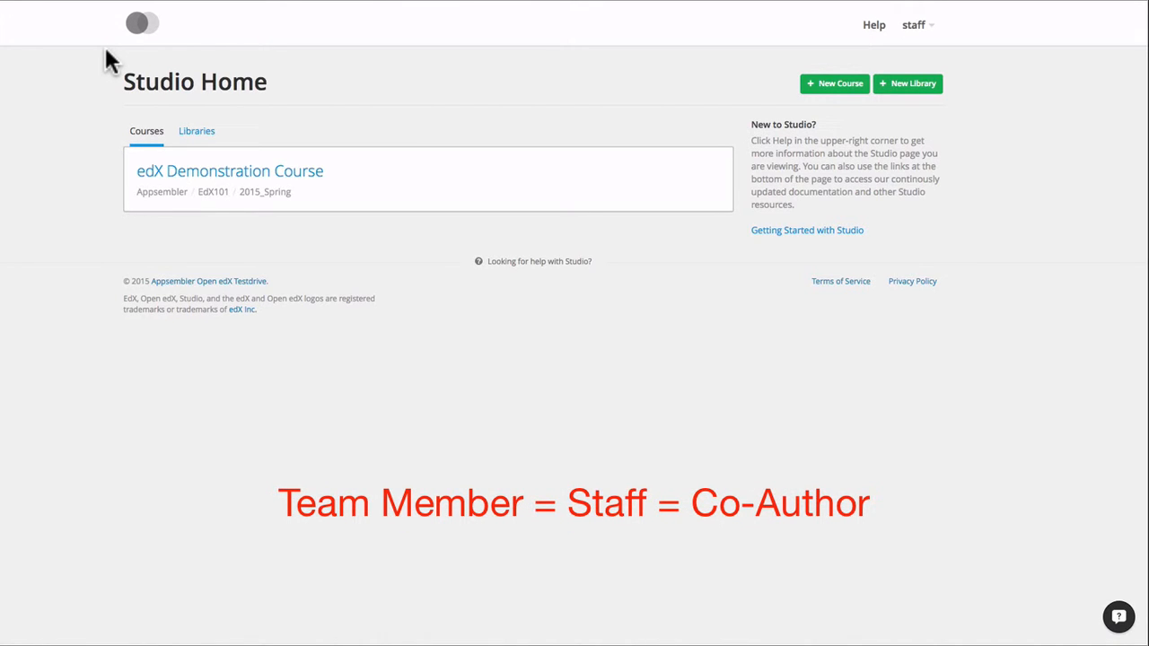
mouse_move(384, 86)
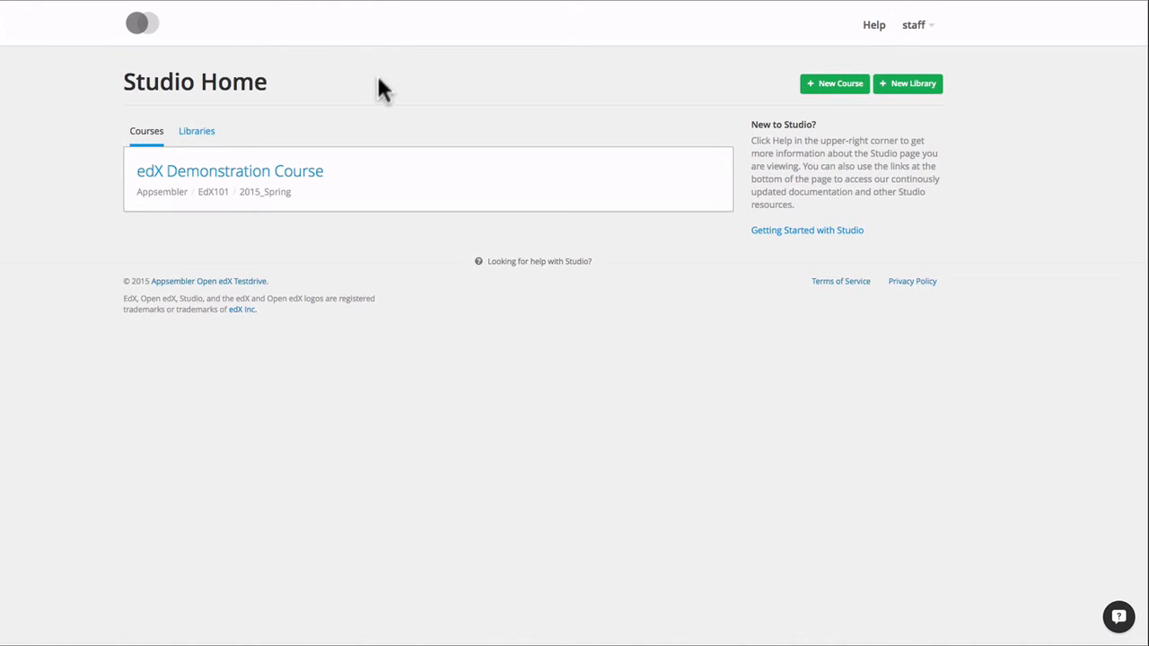
mouse_move(230, 171)
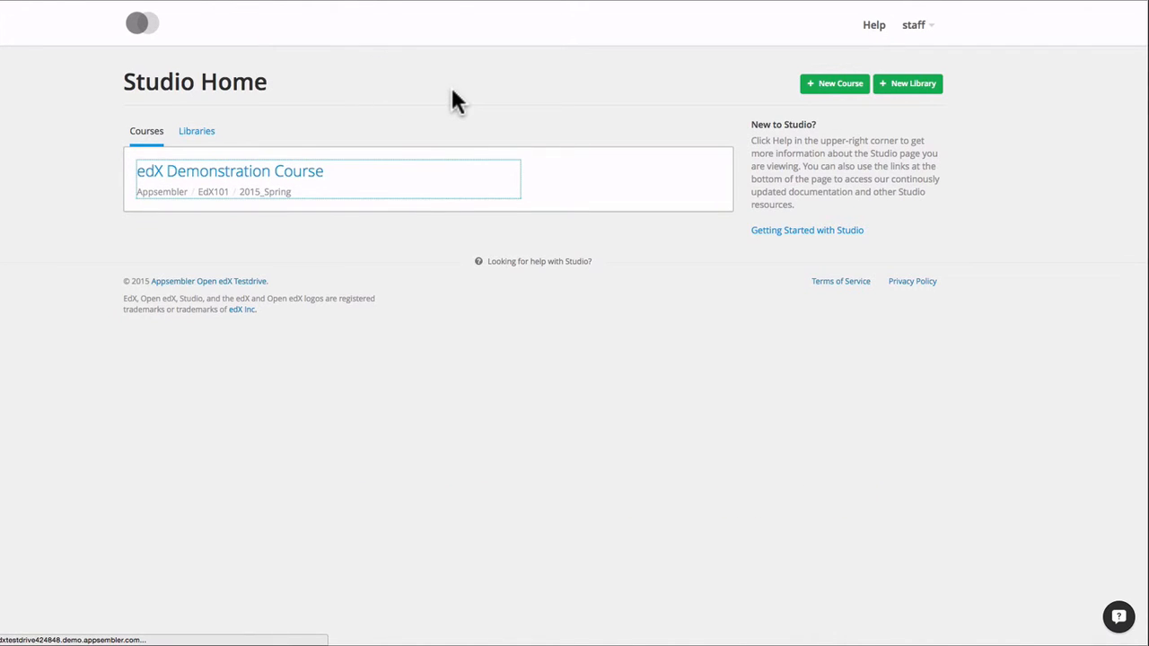
Go to the Course Team page of the edX Demonstration Course via Settings
click(230, 170)
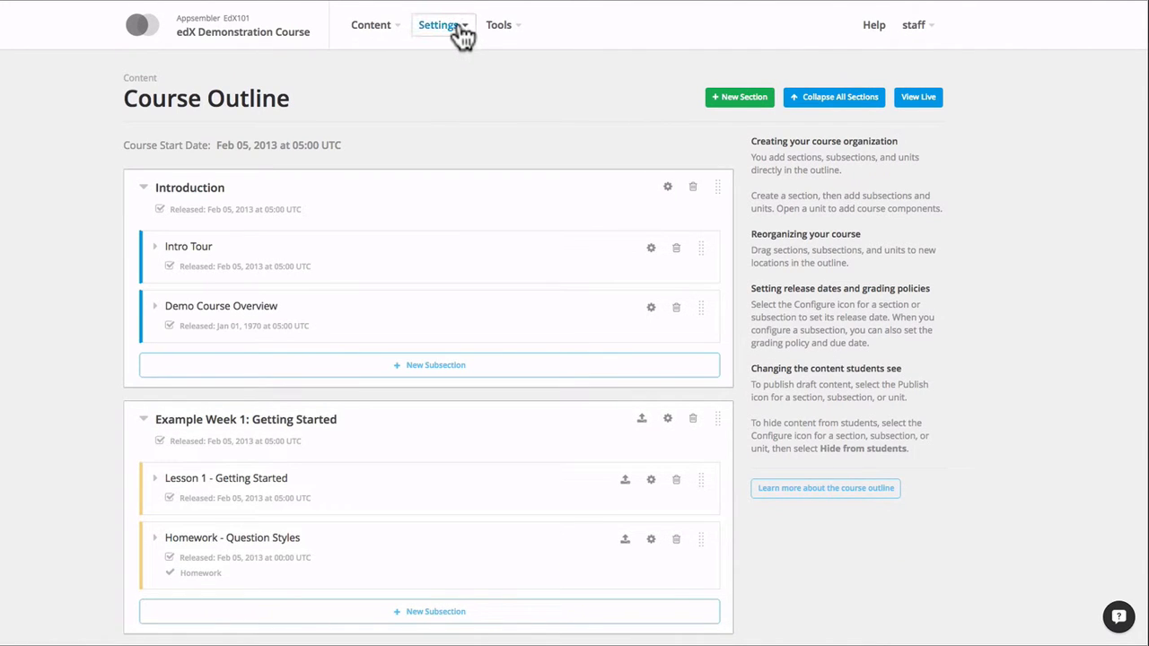
click(440, 26)
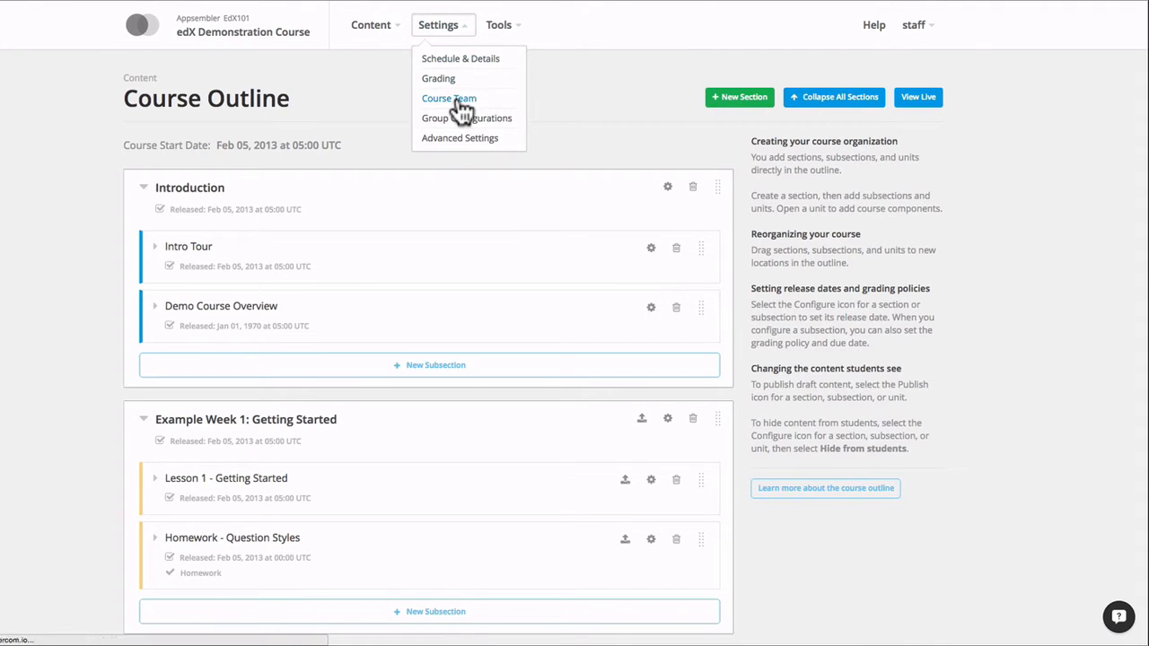
click(449, 97)
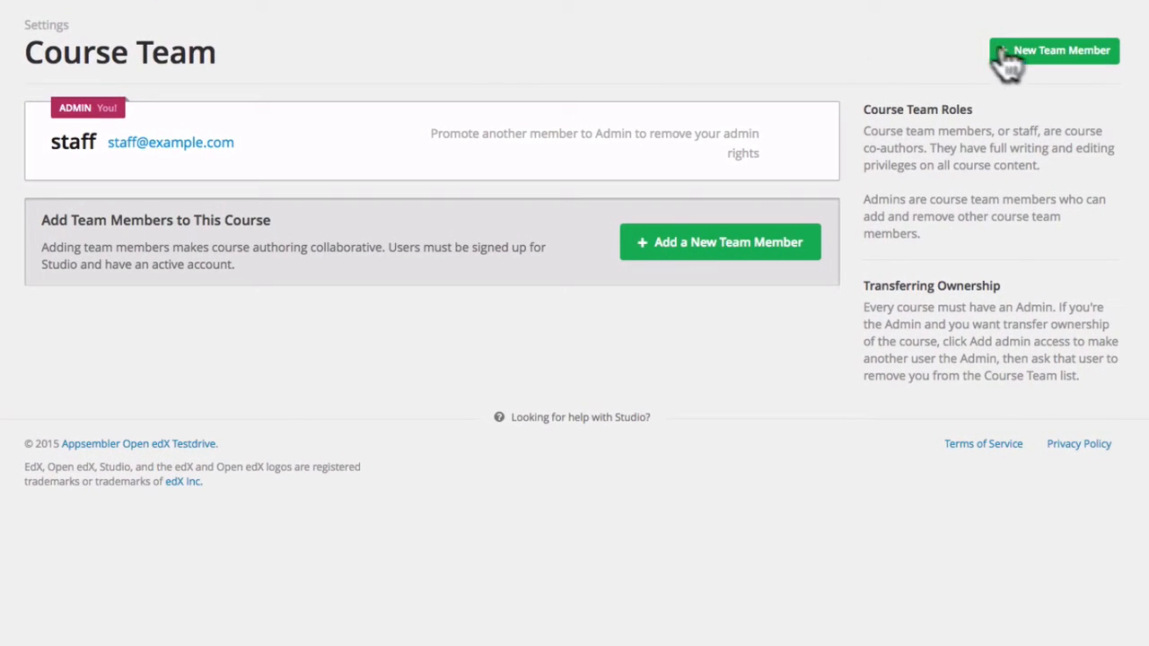
click(1052, 51)
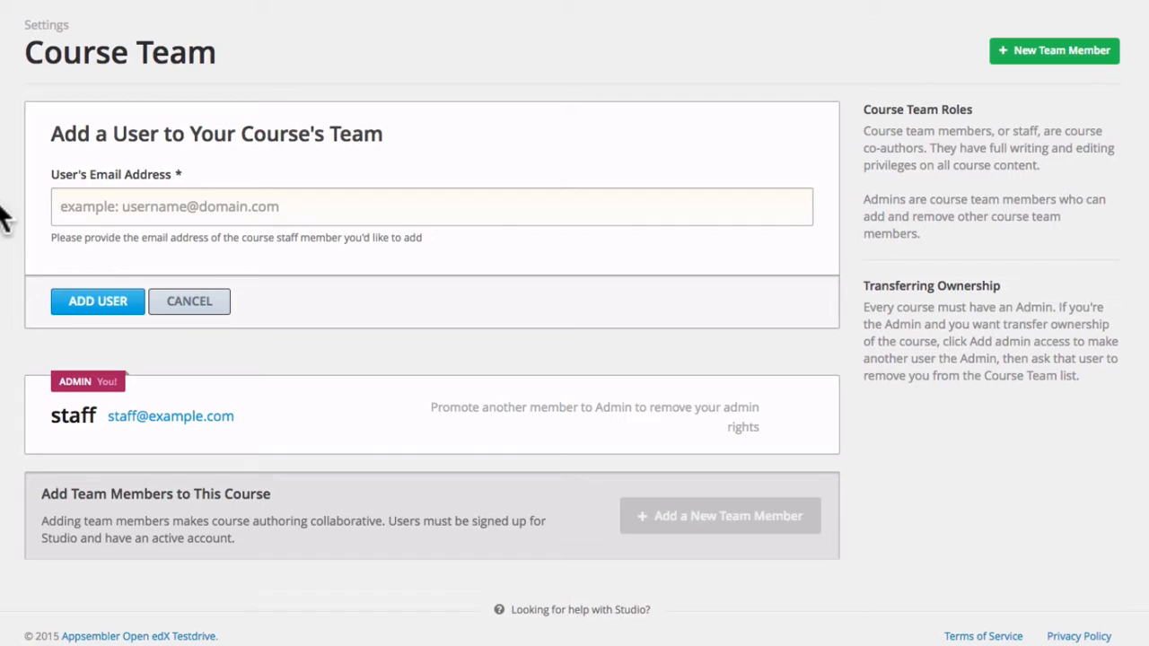
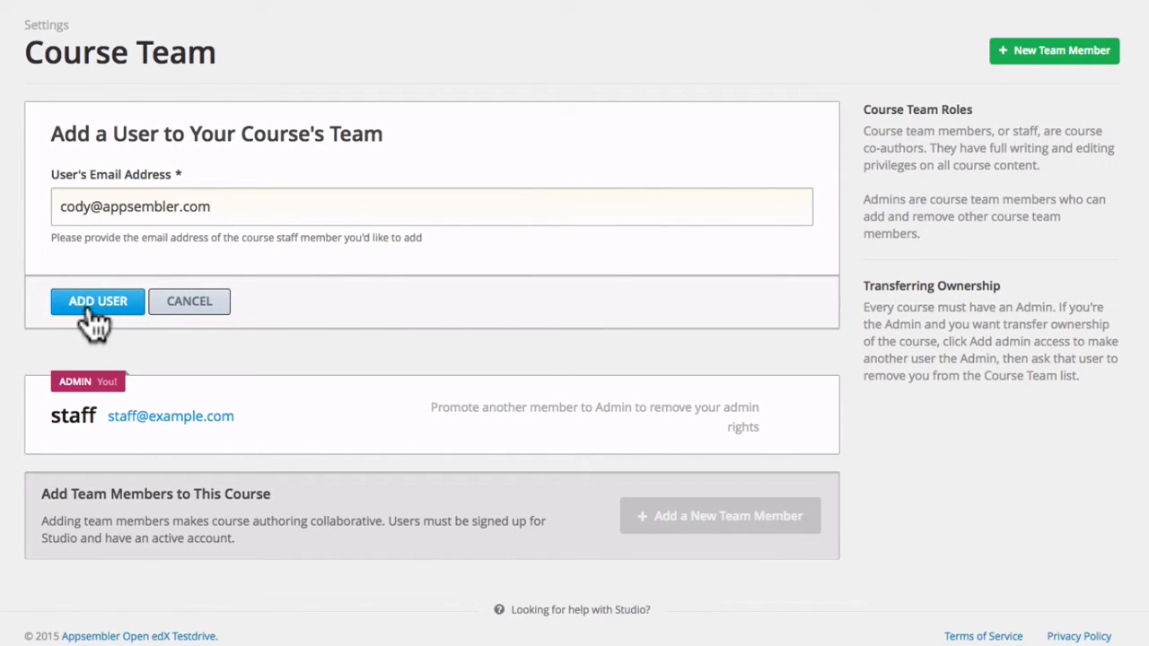
click(97, 302)
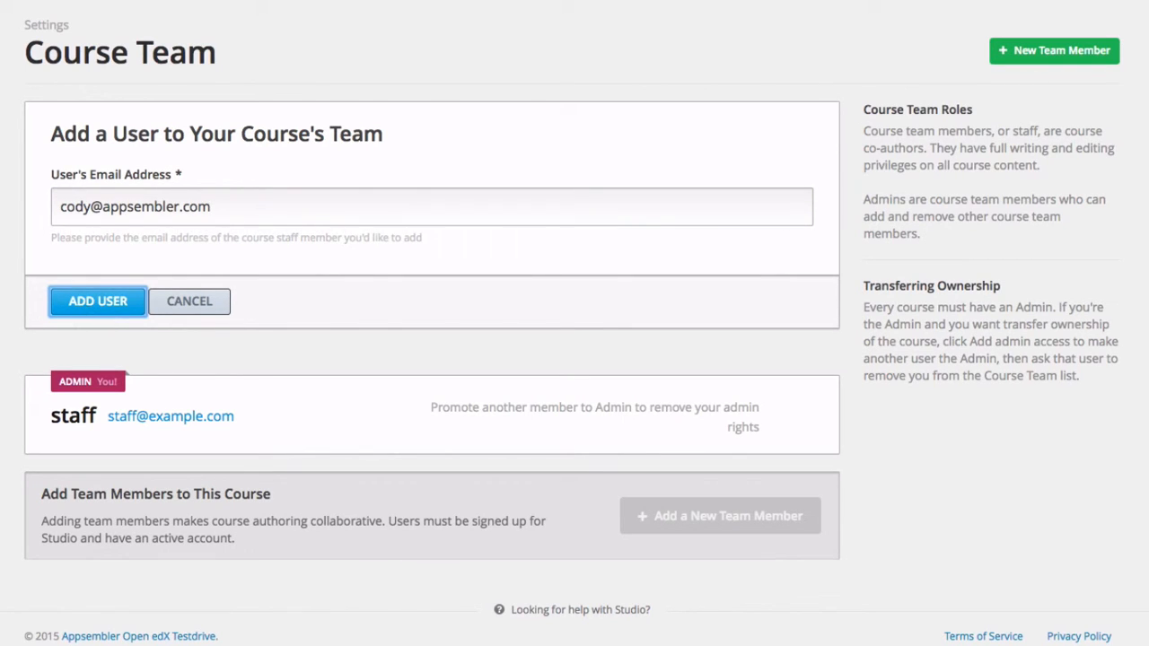
click(97, 302)
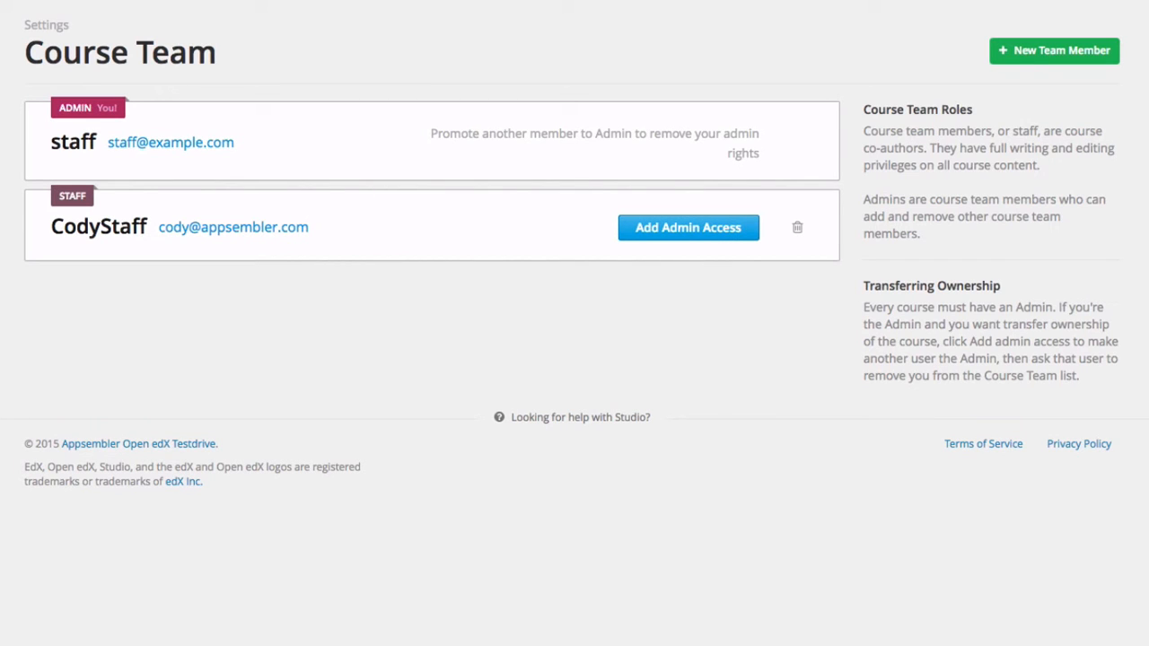